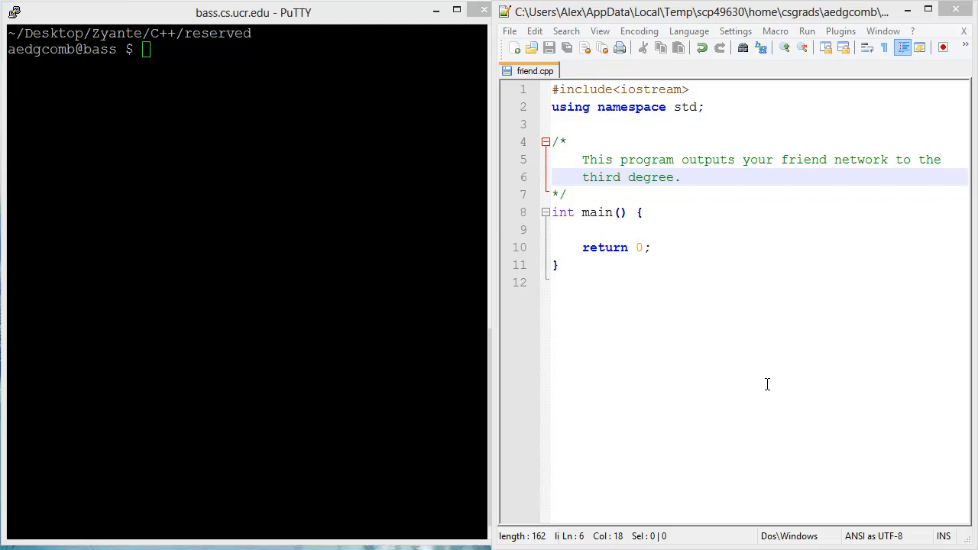
mouse_move(650, 156)
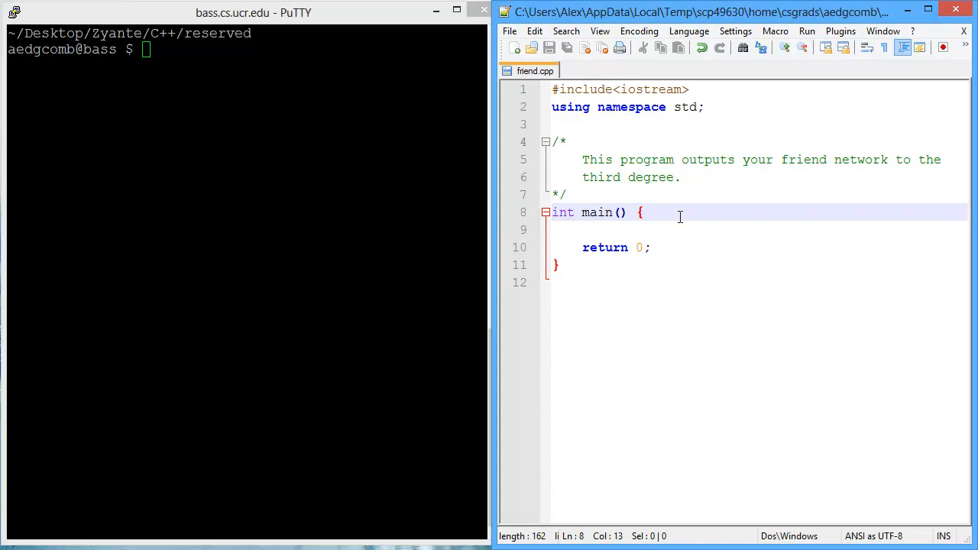
Step: Declare the variable int friend; on a new line inside main
key("Return")
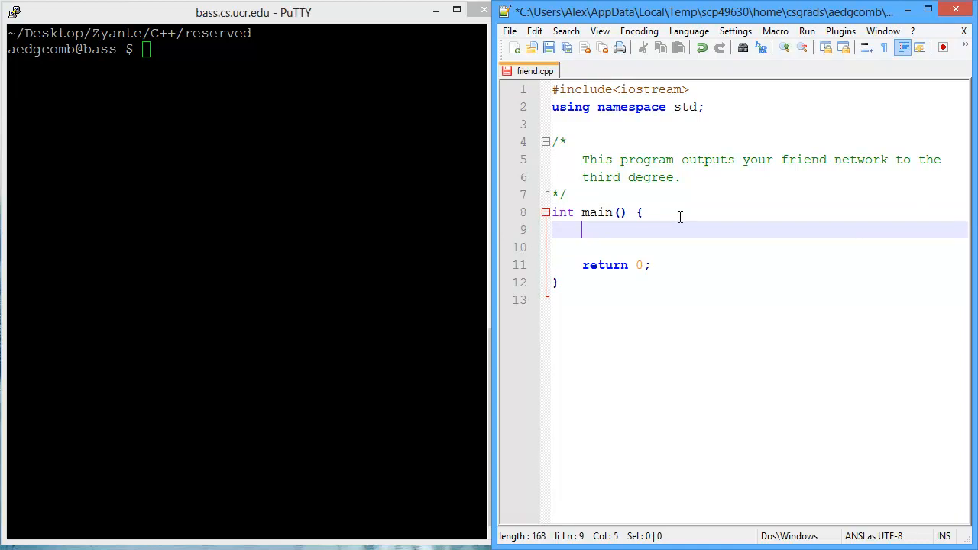
type("int fr")
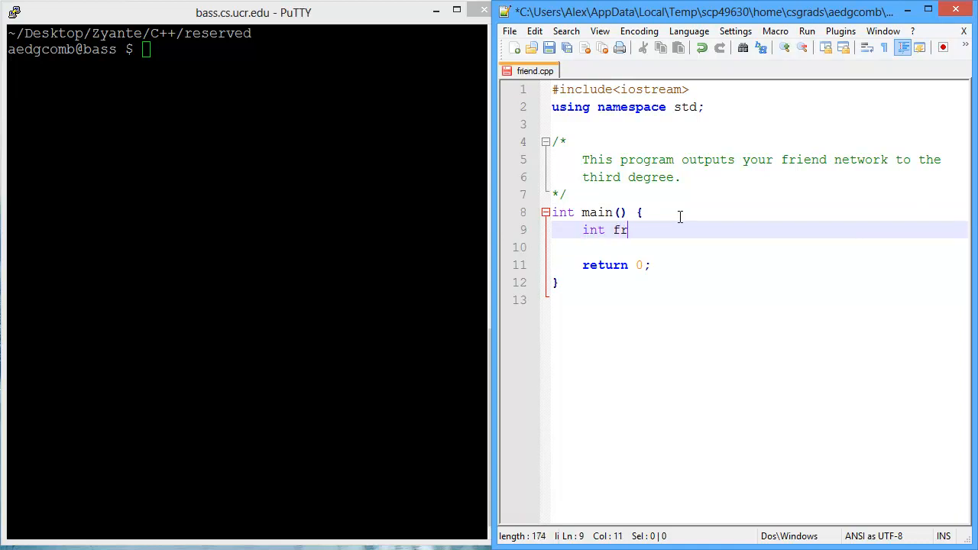
type("iend")
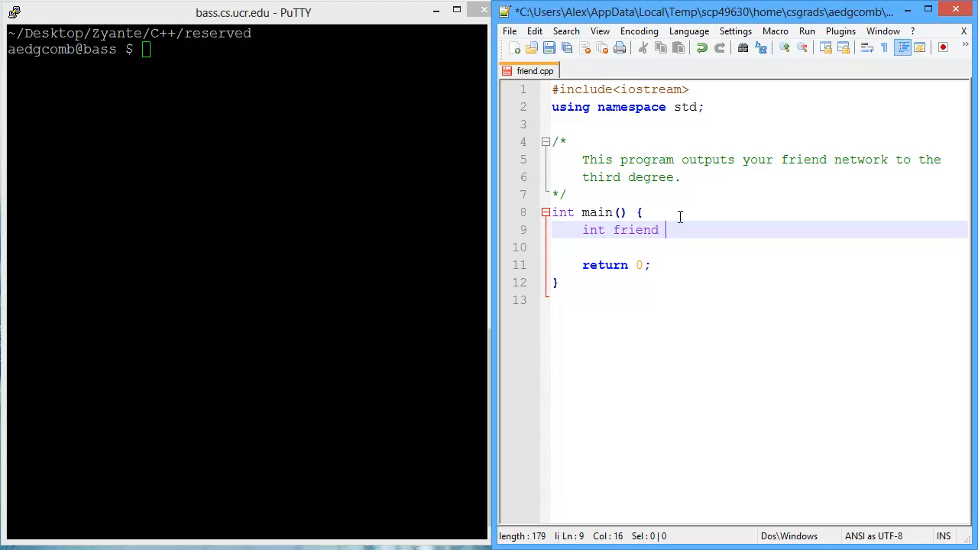
type(";")
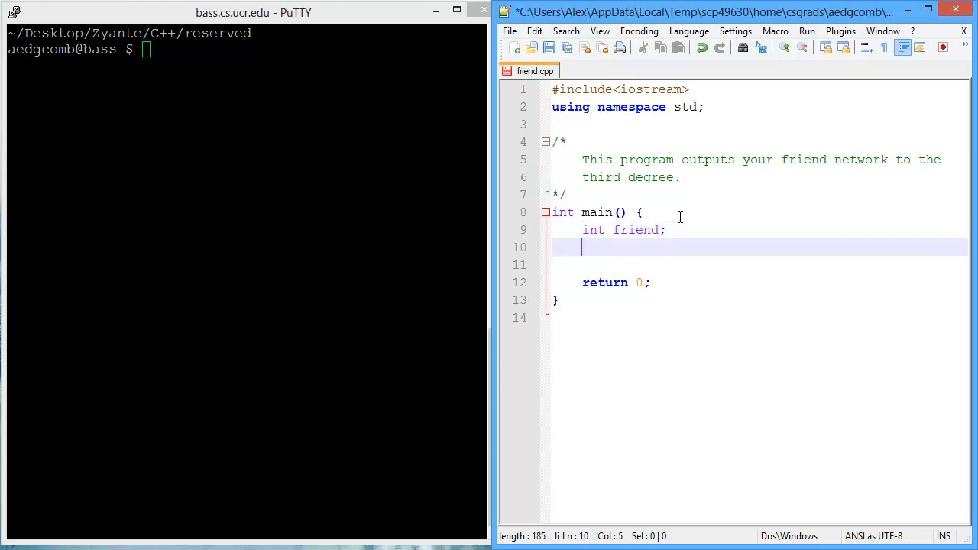
Step: Add the cout prompt "How many friends do you have? " and cin >> friend; then start g++
type("cout << \"How man")
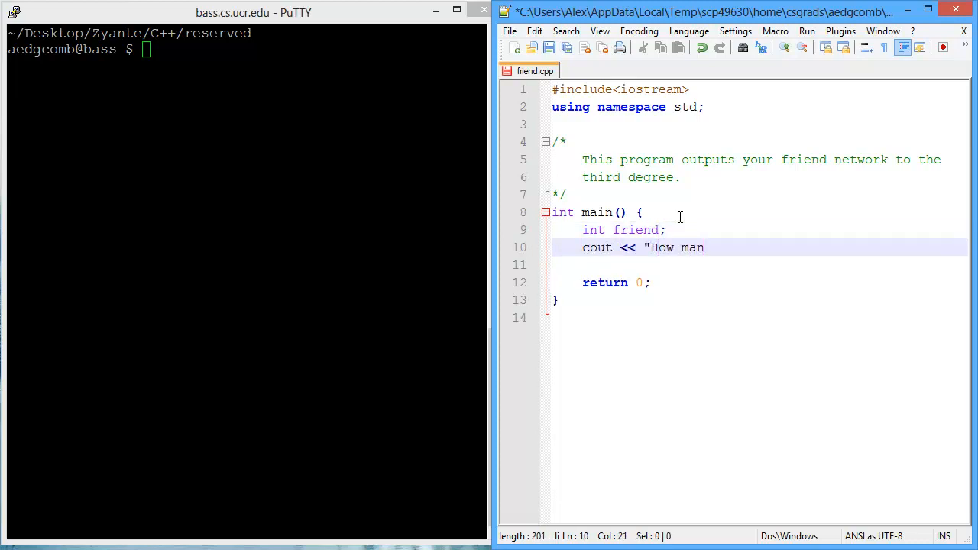
type("y friends do you have?")
left_click(760, 265)
type("c")
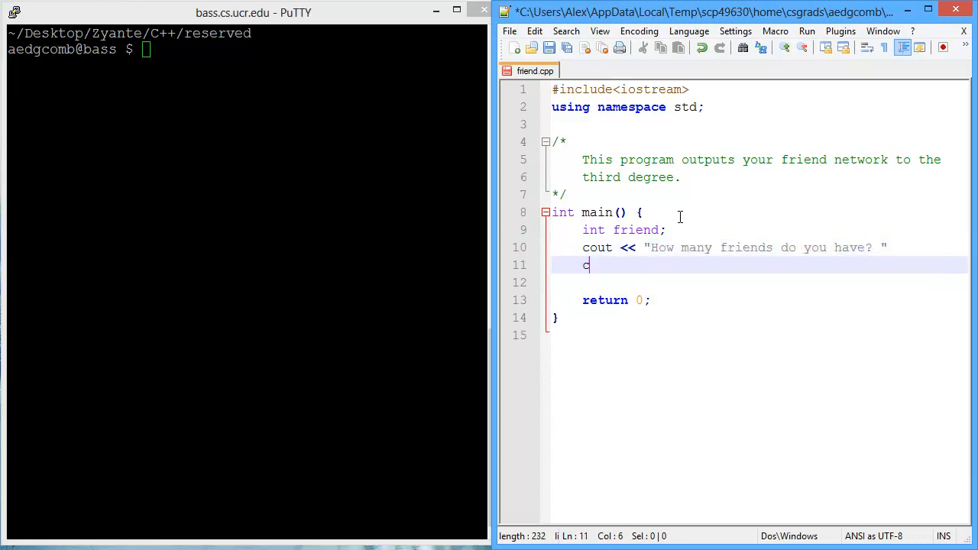
type("in >> friend")
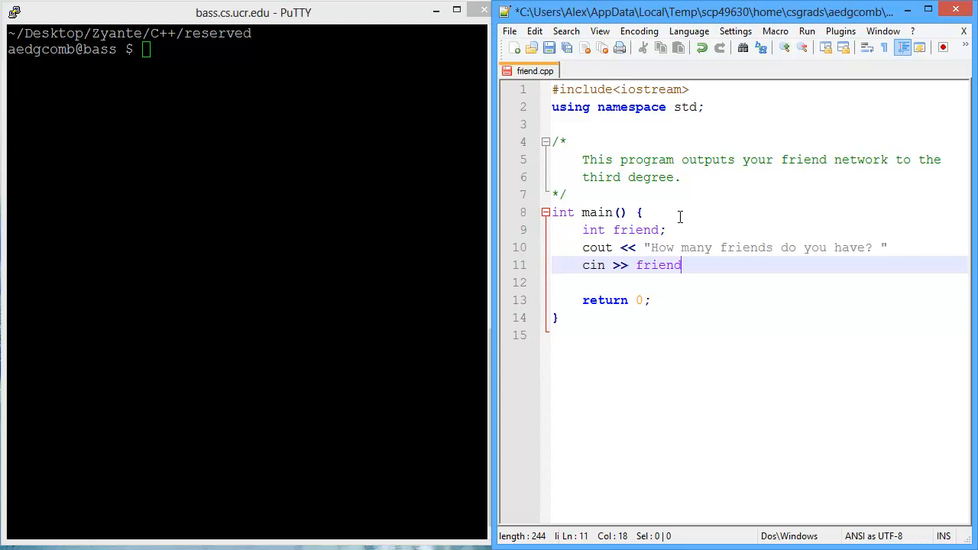
type(";")
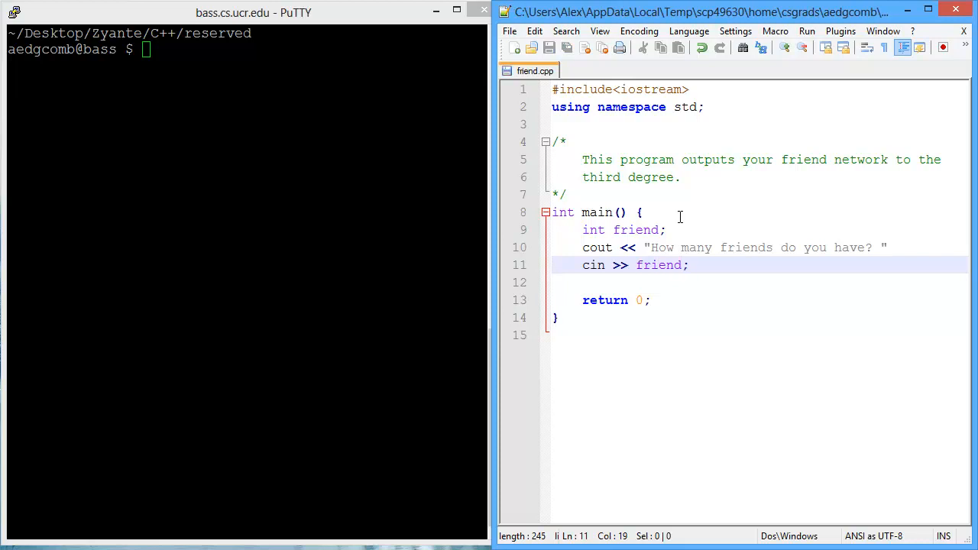
type("g++ friend.cpp")
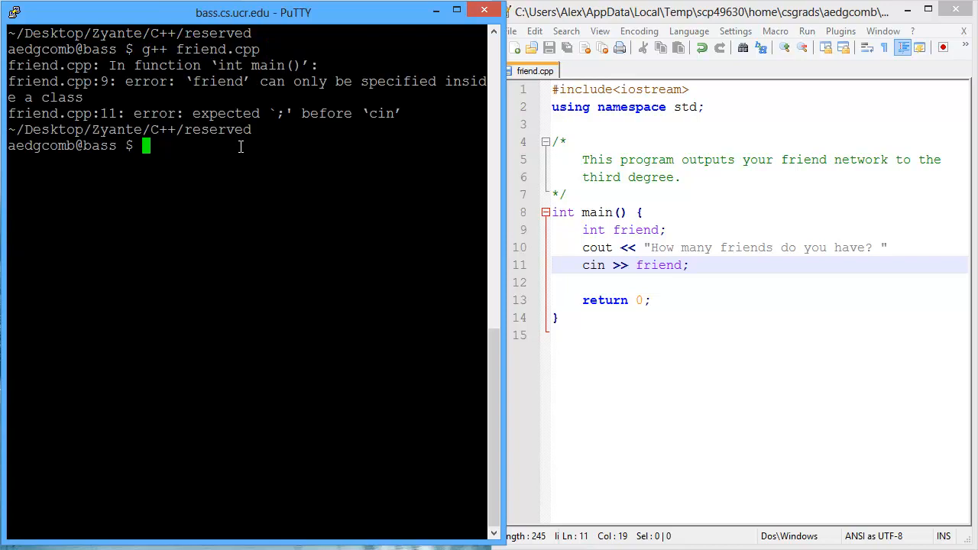
mouse_move(217, 72)
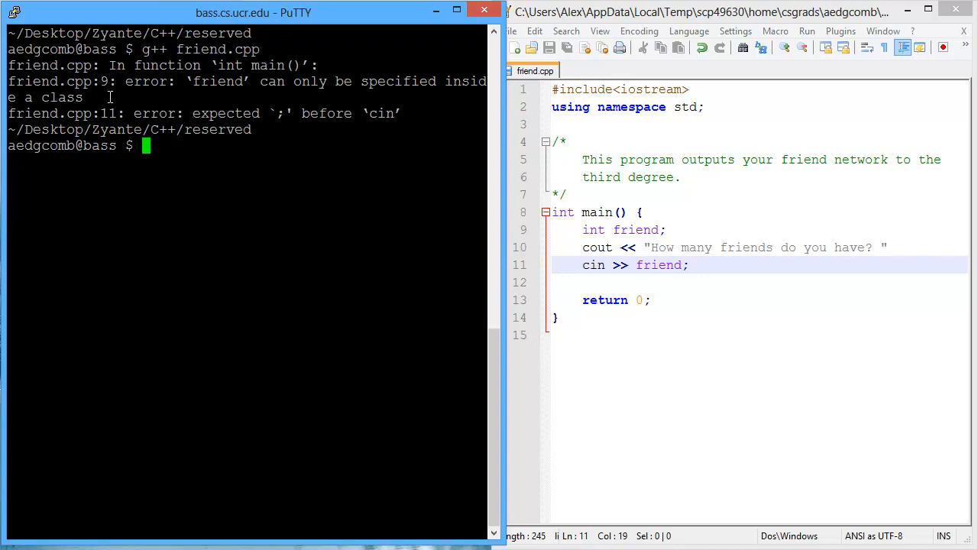
mouse_move(680, 229)
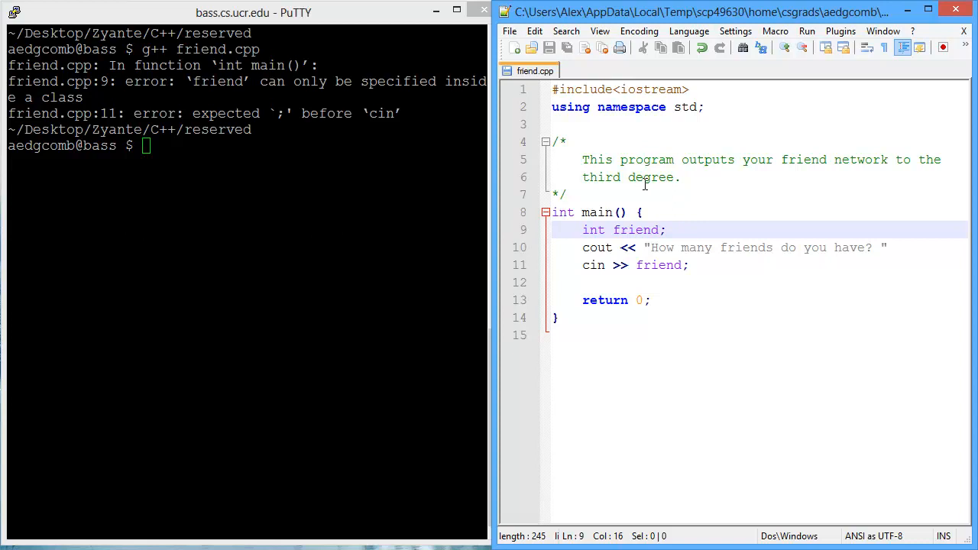
mouse_move(275, 180)
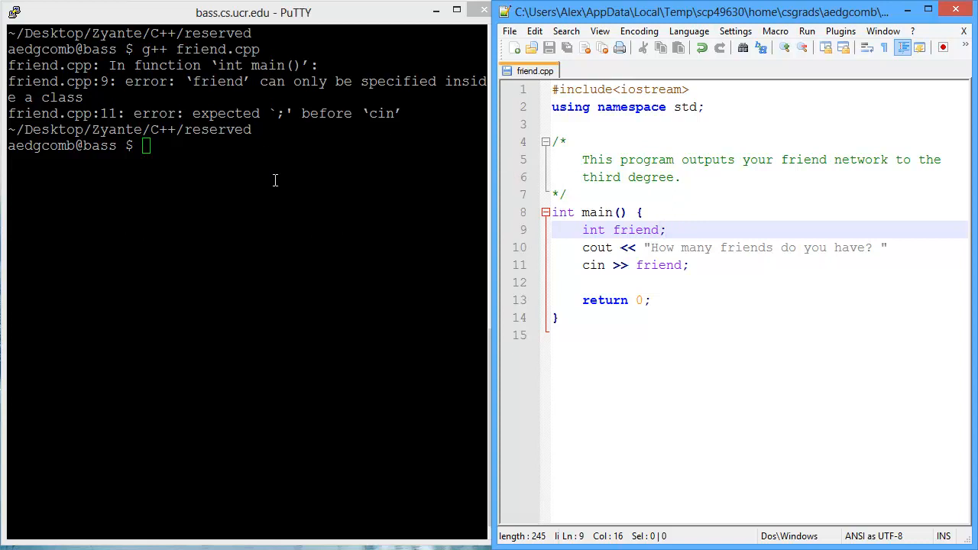
mouse_move(132, 113)
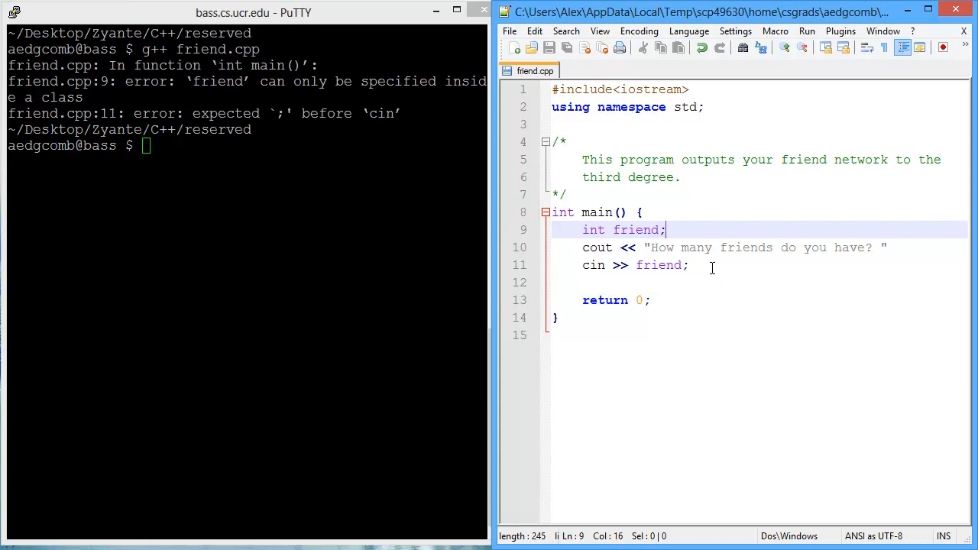
Step: Review the g++ errors and select the variable name friend on line 9
left_click(688, 266)
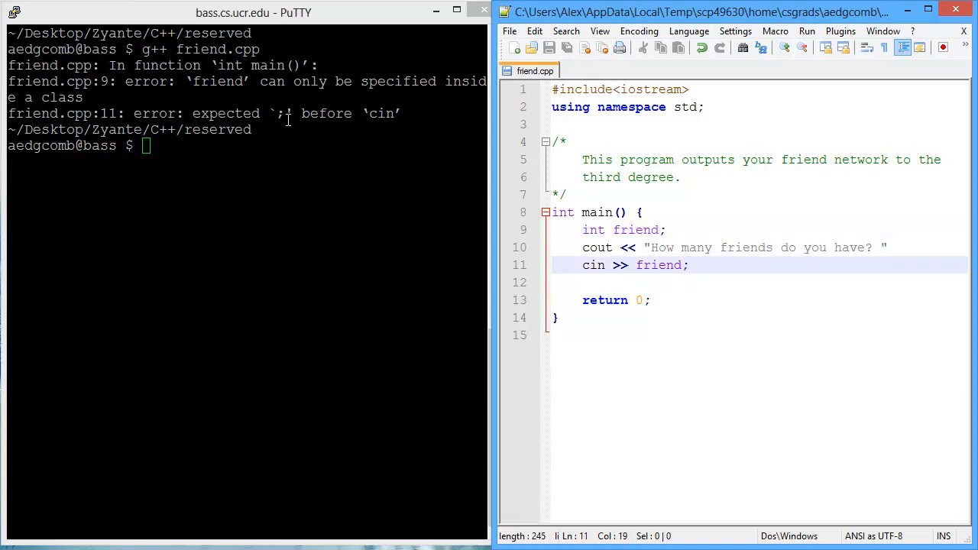
mouse_move(200, 85)
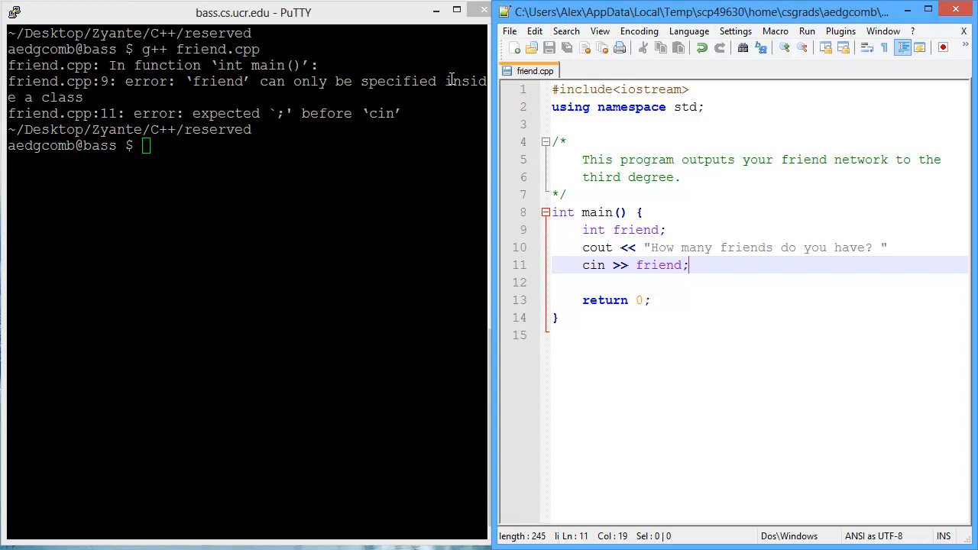
left_click(633, 229)
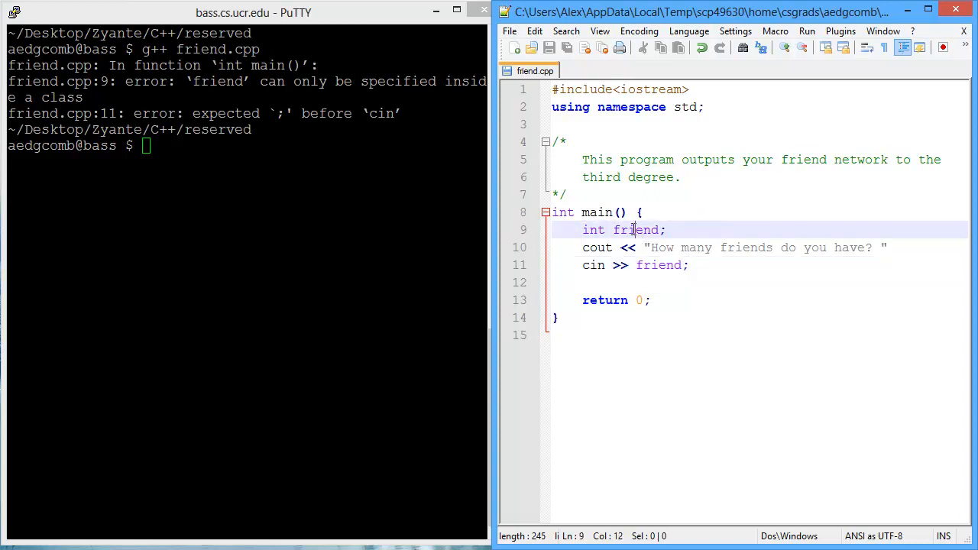
double_click(635, 229)
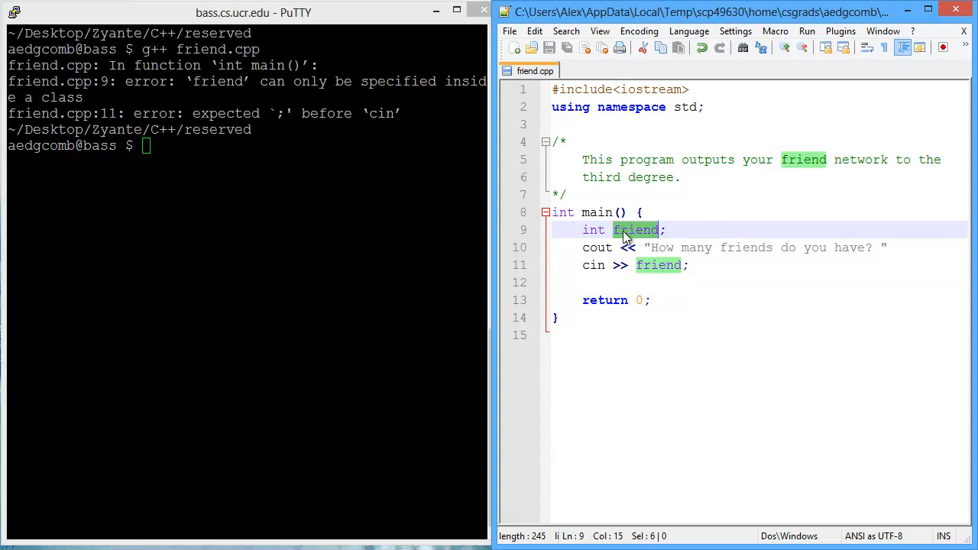
Step: Rename the variable to friend! on the declaration and cin lines and save
left_click(755, 220)
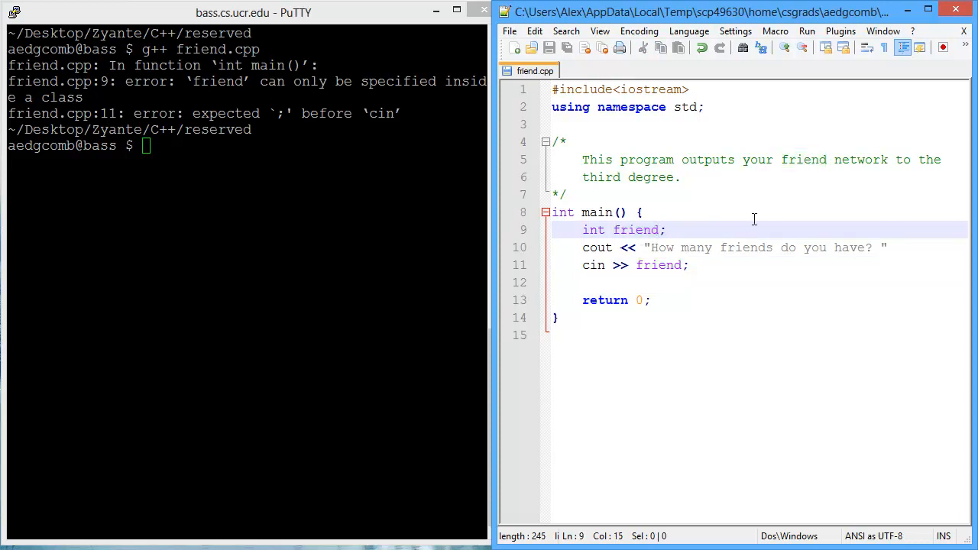
type("!")
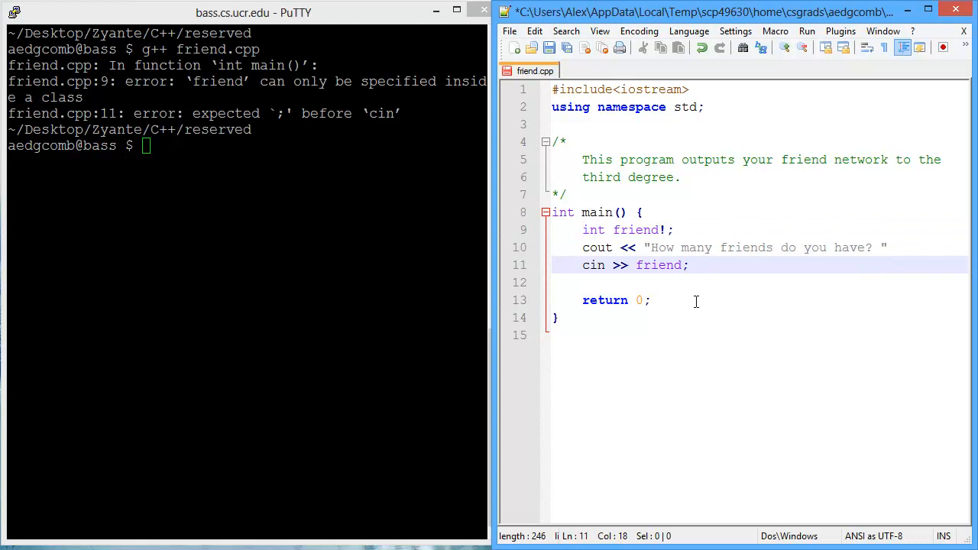
type("!")
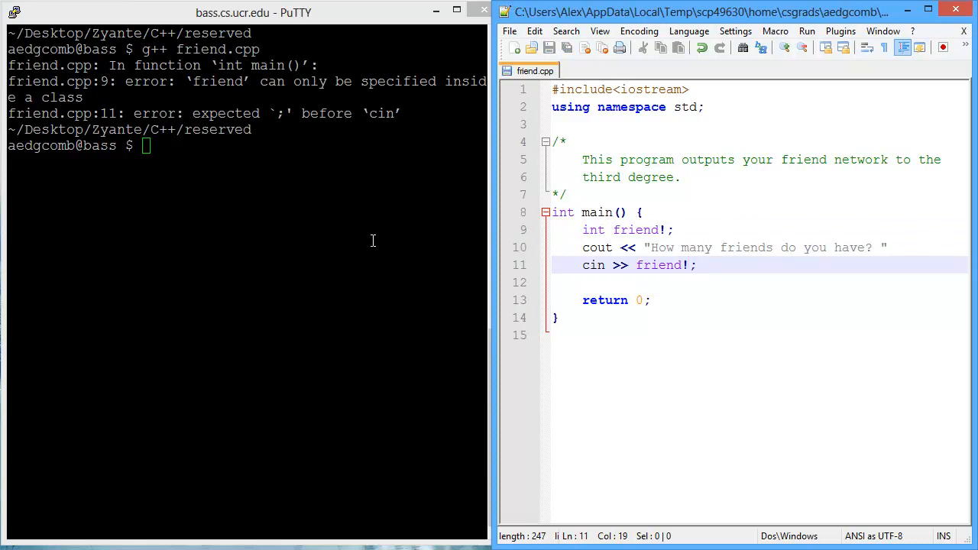
Step: Compile friend.cpp with g++ and see friend! rejected
type("g++ friend.cpp")
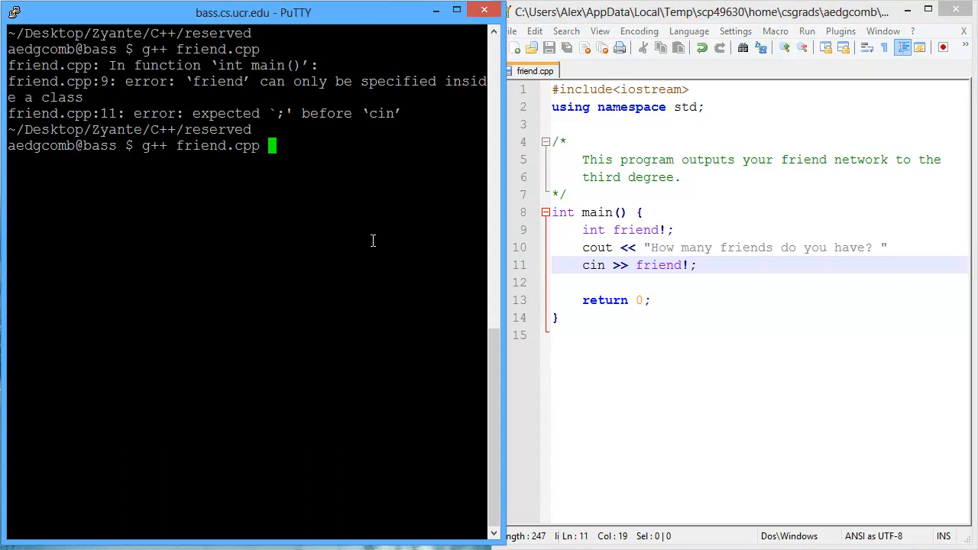
key("Return")
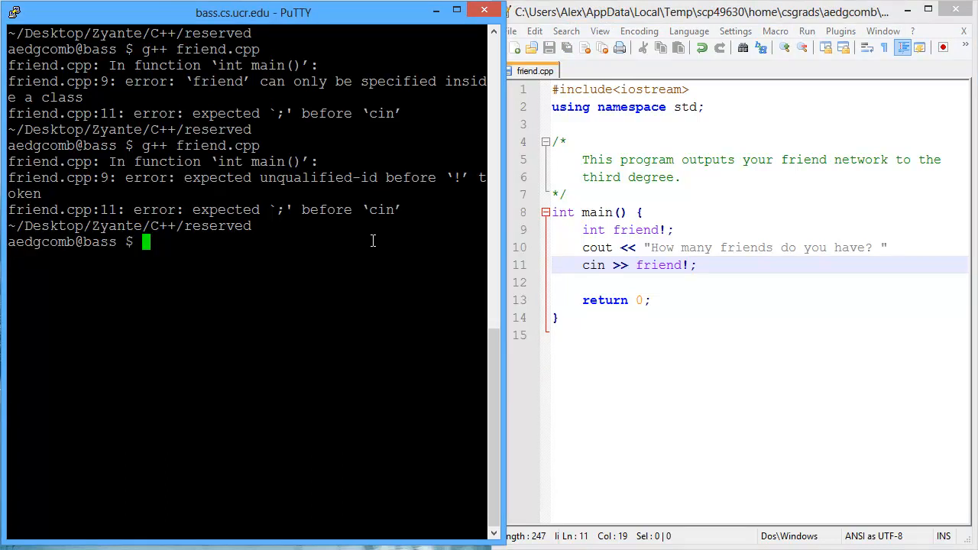
mouse_move(562, 221)
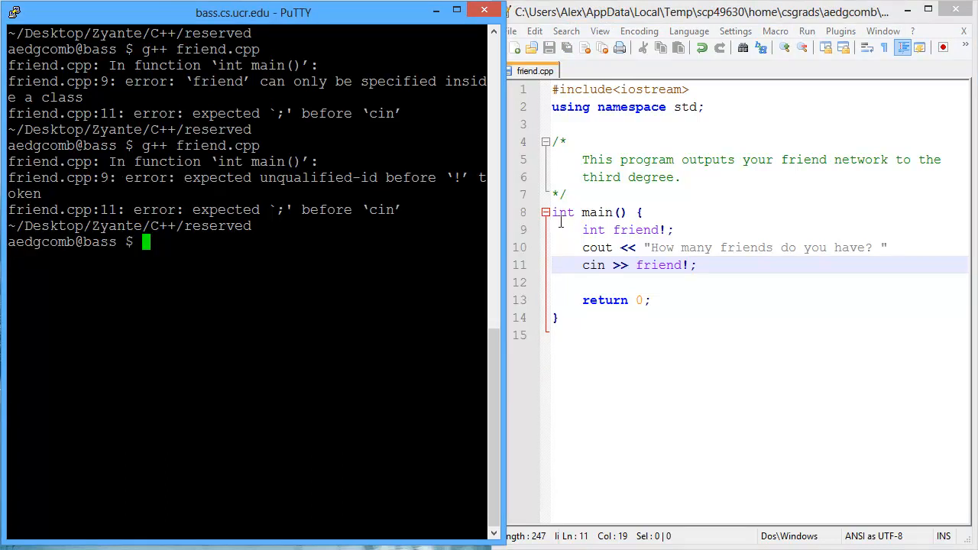
left_click(623, 229)
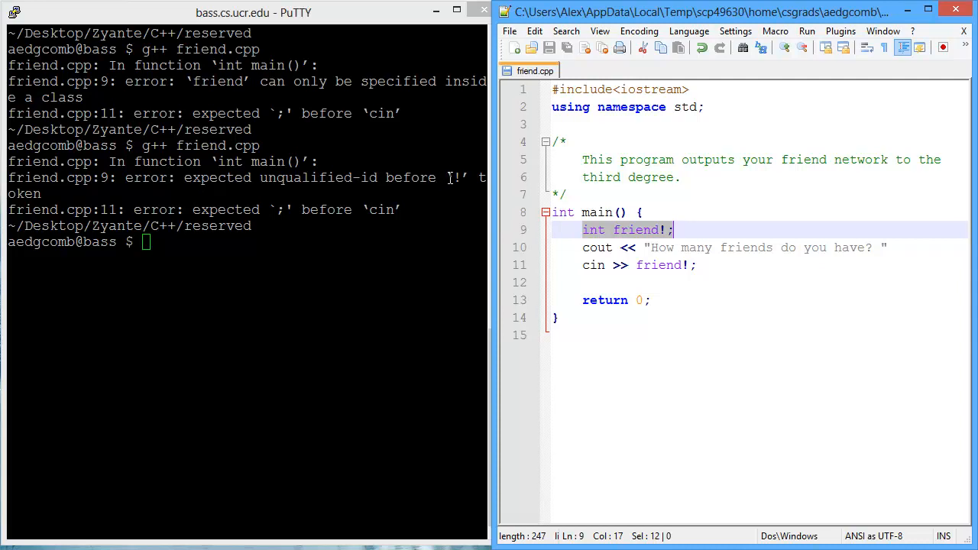
mouse_move(574, 217)
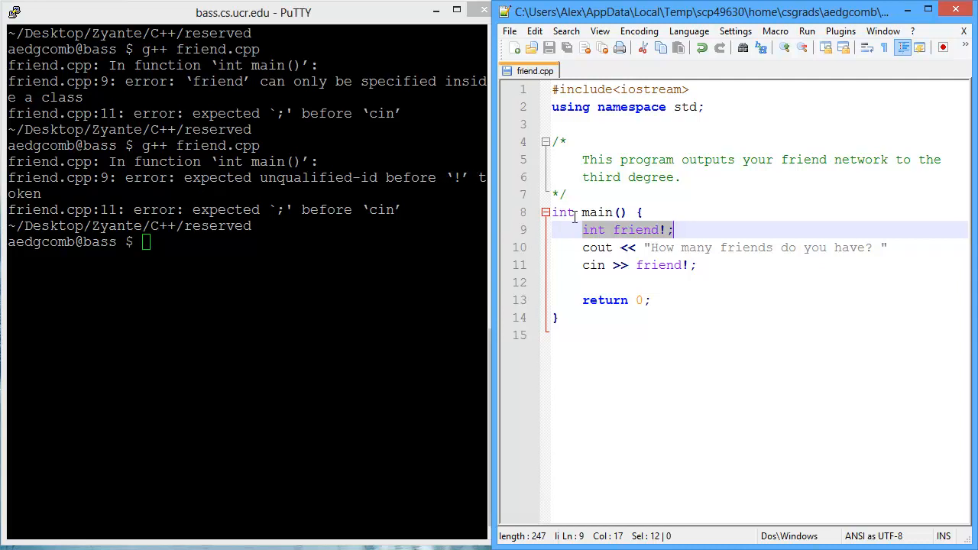
Step: Rename the variable to 100friend, recompile, and see invalid-suffix errors on line 9
left_click(688, 266)
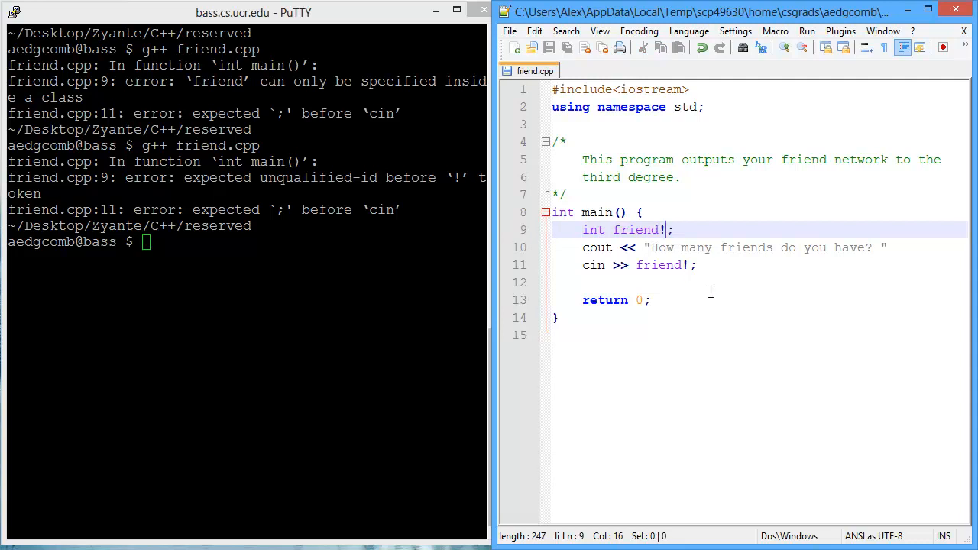
key("BackSpace")
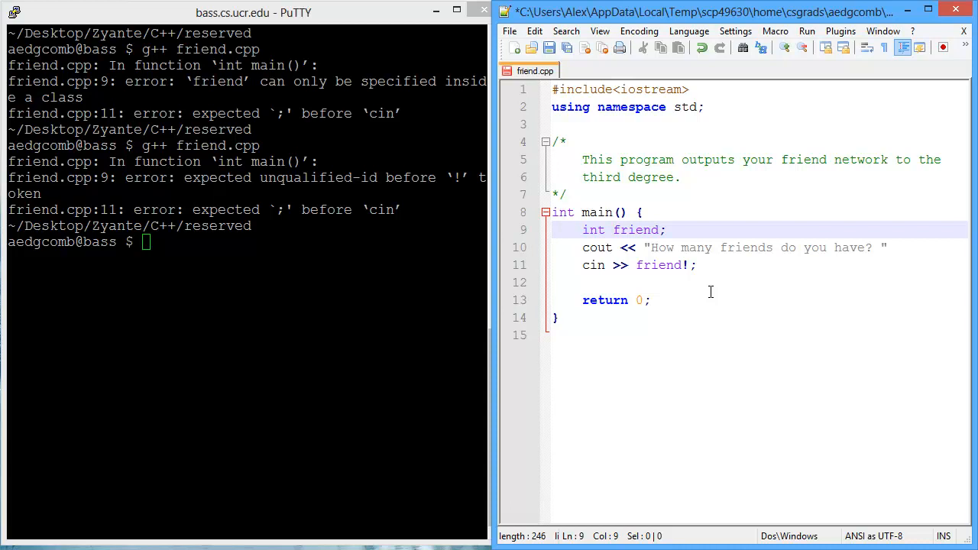
type("100")
left_click(247, 241)
type("g++ friend.cpp")
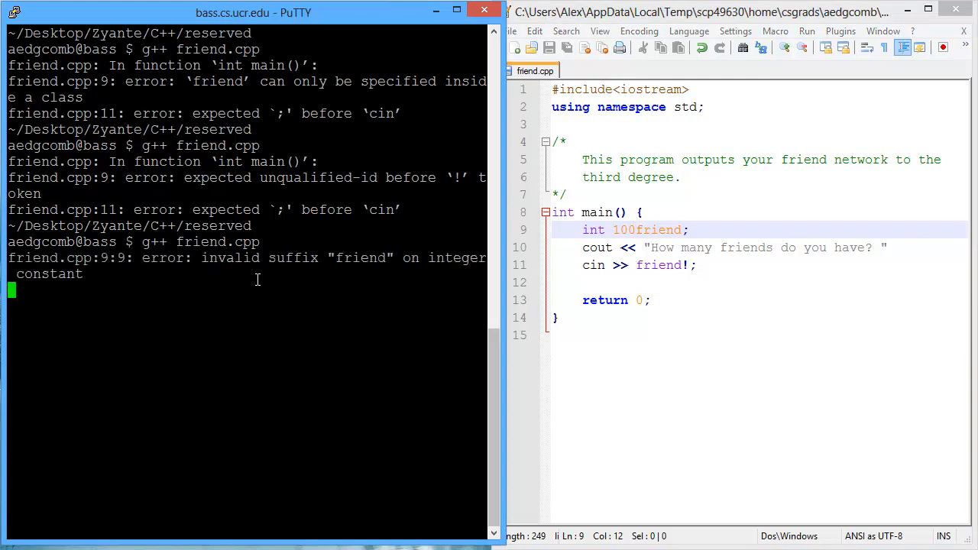
key("Return")
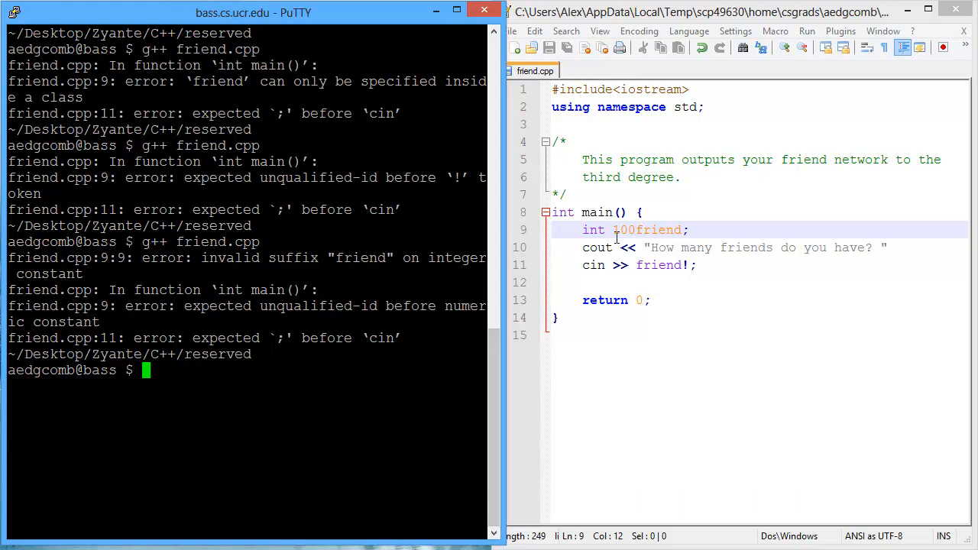
right_click(630, 232)
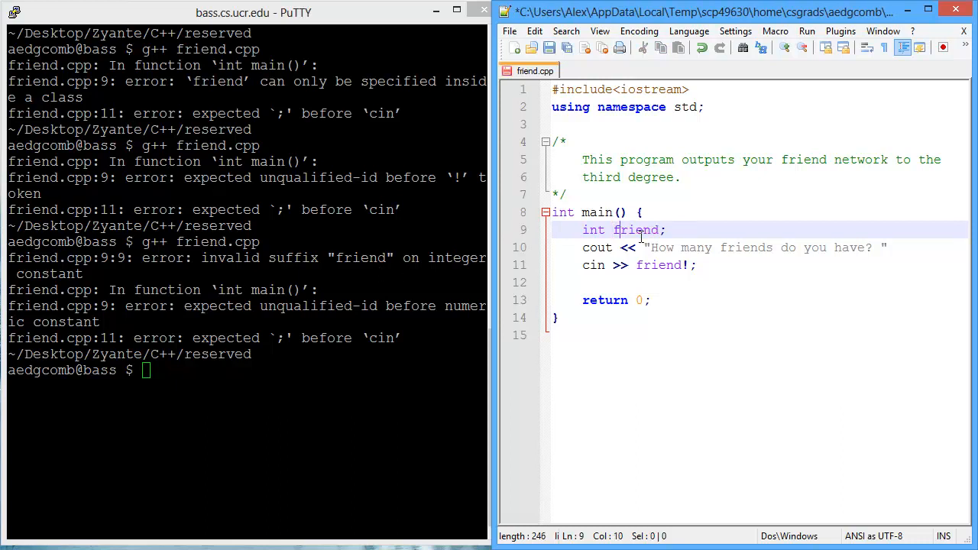
Step: Rename the variable to friends, recompile, and add the missing semicolon after the cout prompt
type("s")
left_click(759, 264)
type("s")
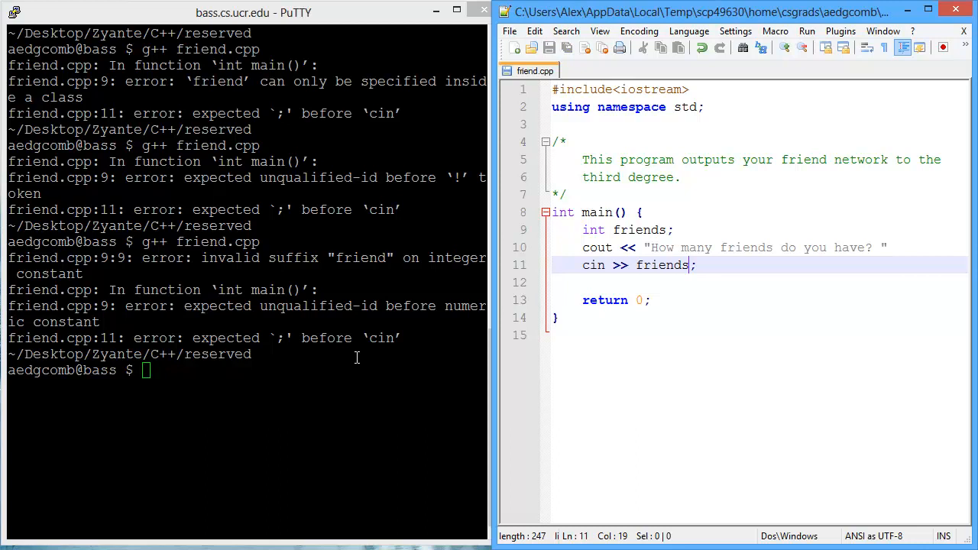
key("Return")
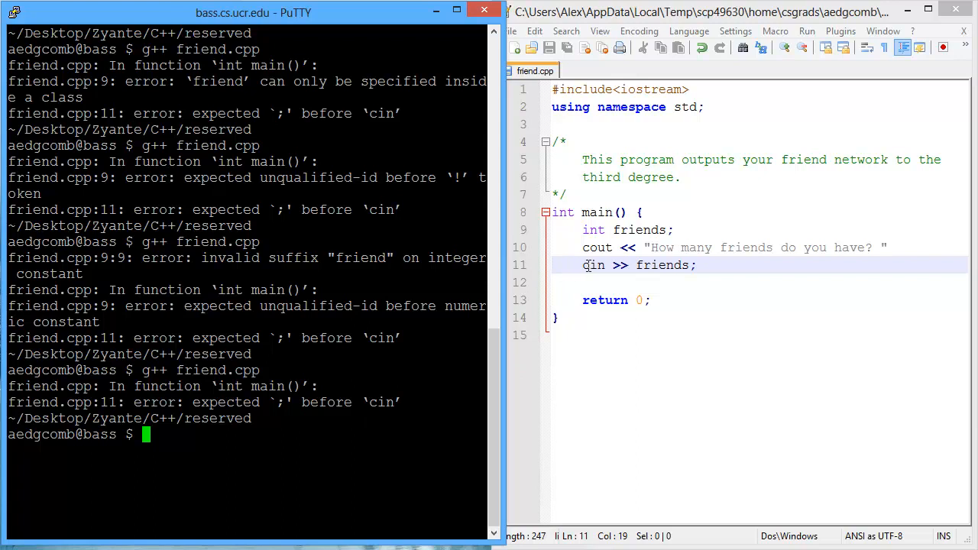
double_click(593, 266)
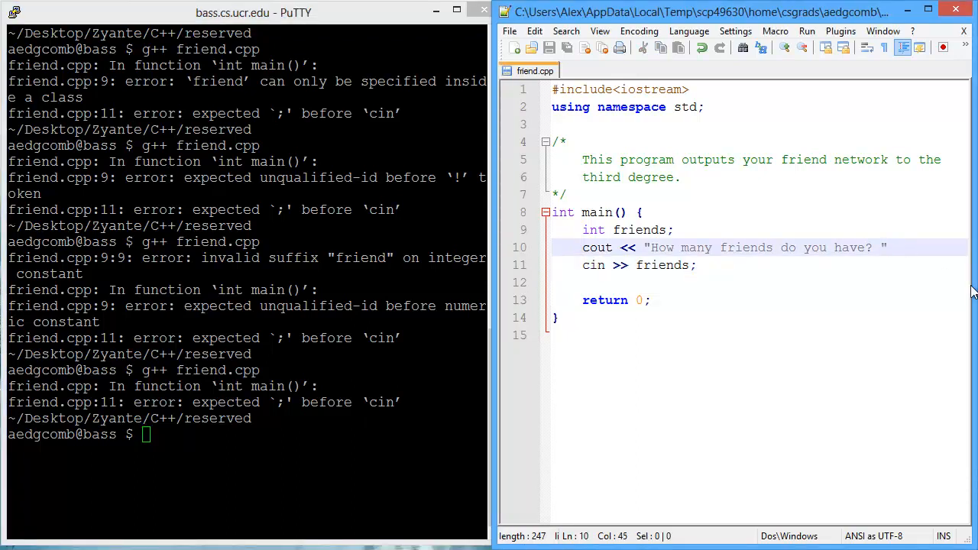
type(";")
left_click(313, 434)
type("g++ friend.cpp")
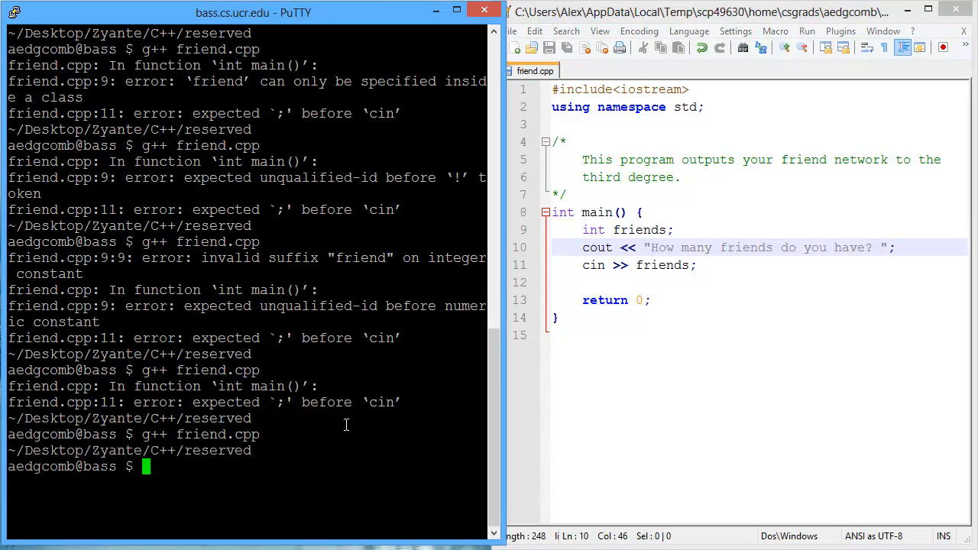
Step: Run ./a.out and enter 50 at the prompt
type("./a.out")
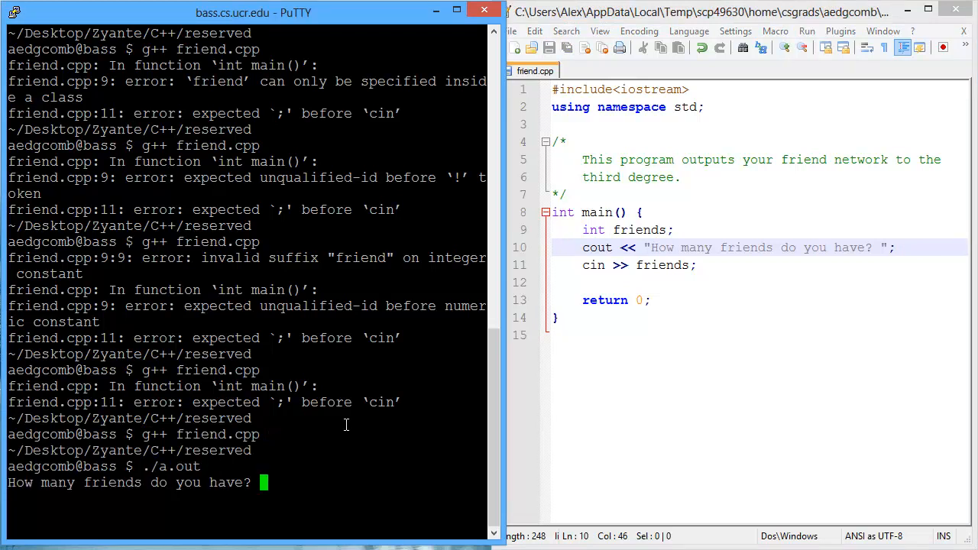
type("50")
left_click(760, 282)
type("cout << friends;")
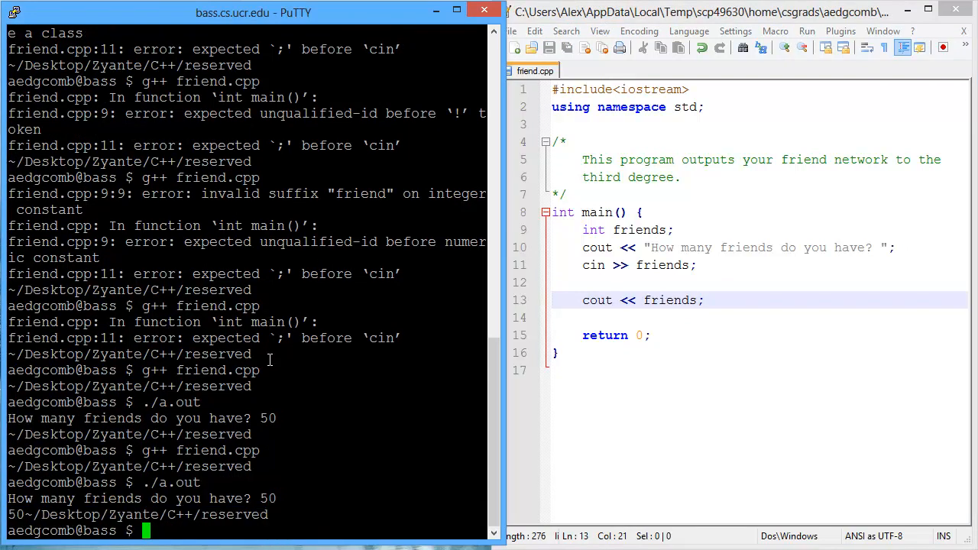
mouse_move(660, 306)
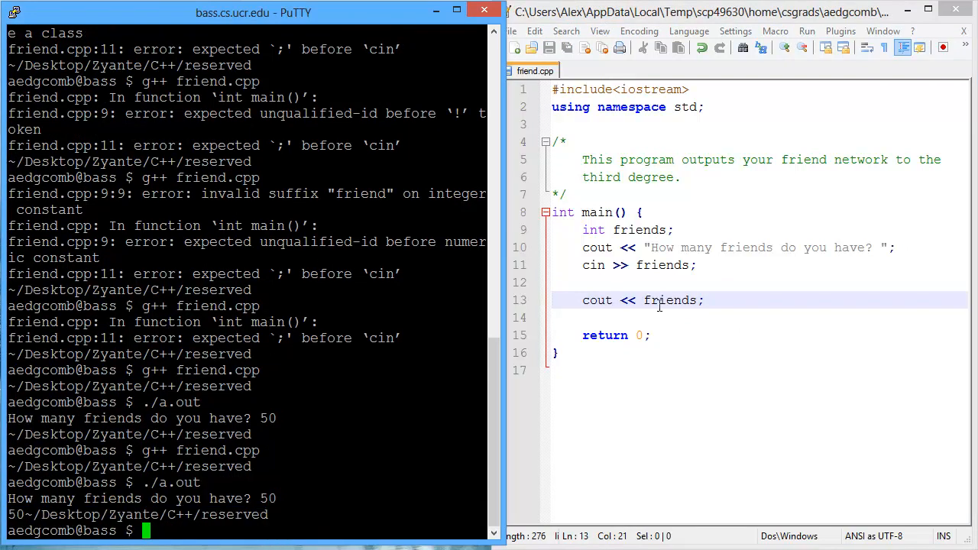
Step: Change the output line to print 100*friends
type("100*")
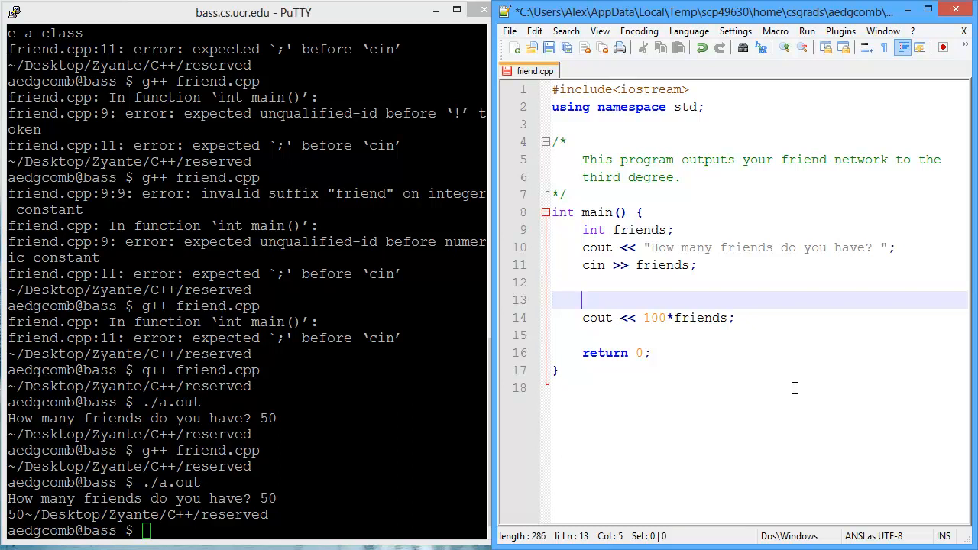
Step: Add cout lines for "You friends know " and " people." around the count
type("cout << \"")
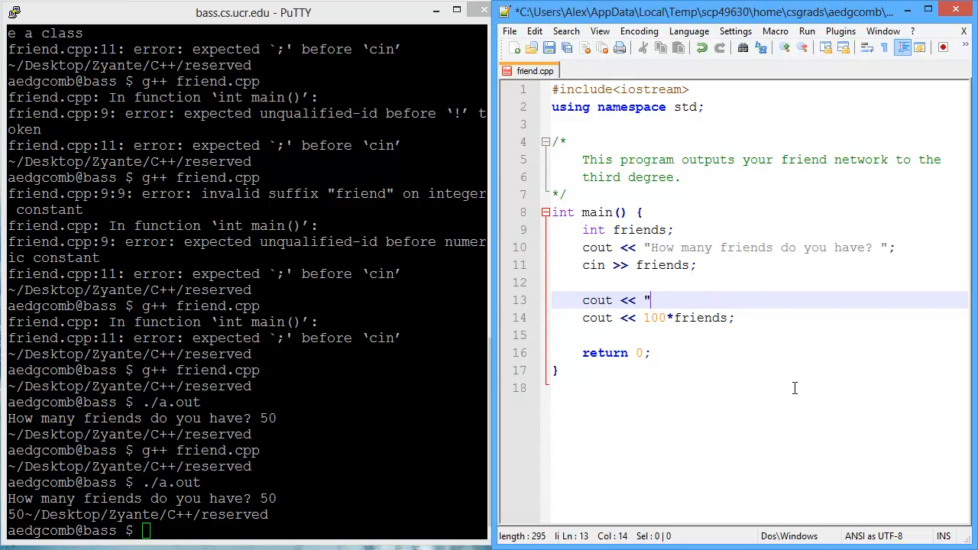
type("You friends kn")
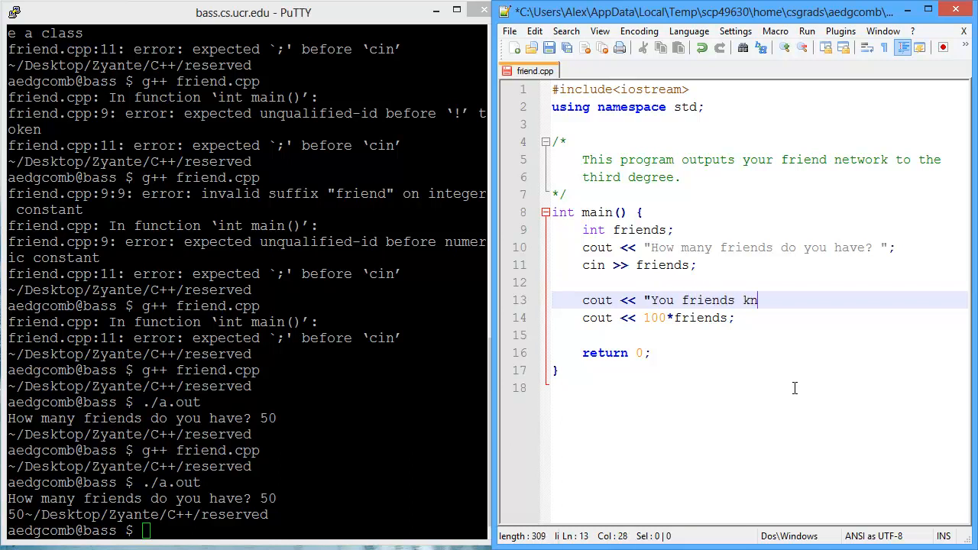
type("ow")
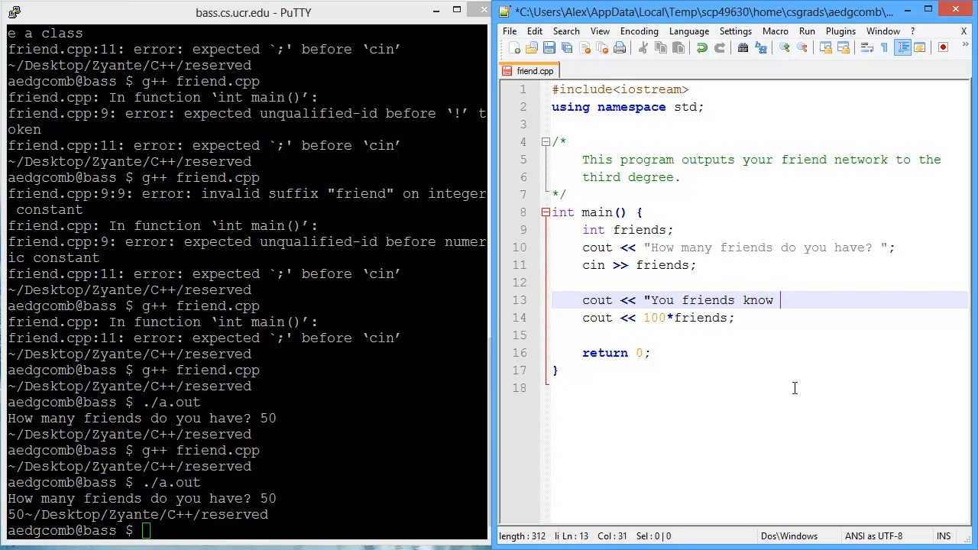
type("\";")
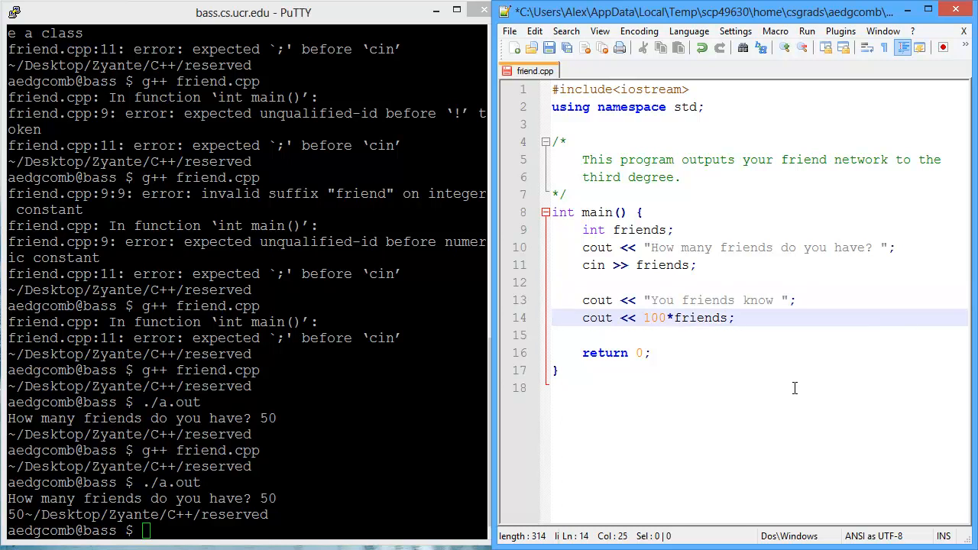
type("cout")
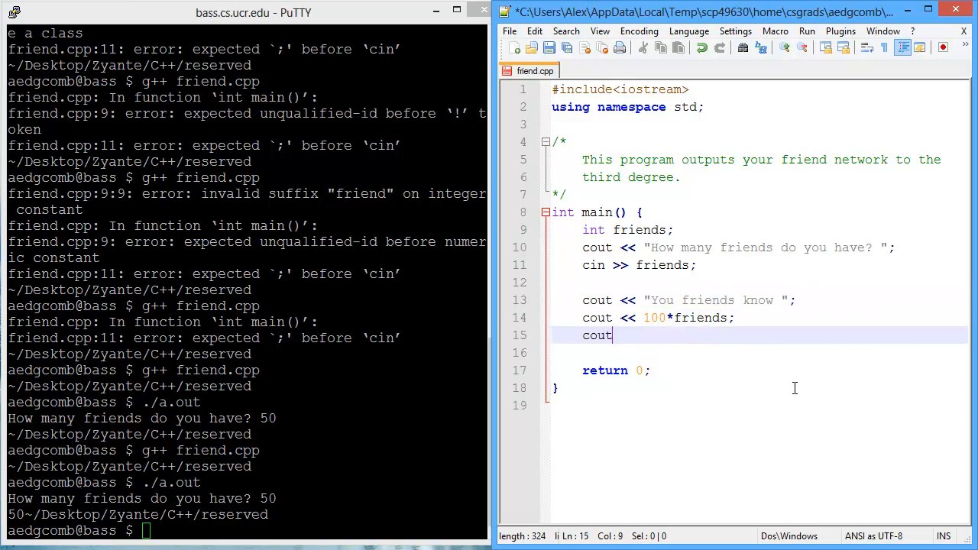
type("<< \" peop")
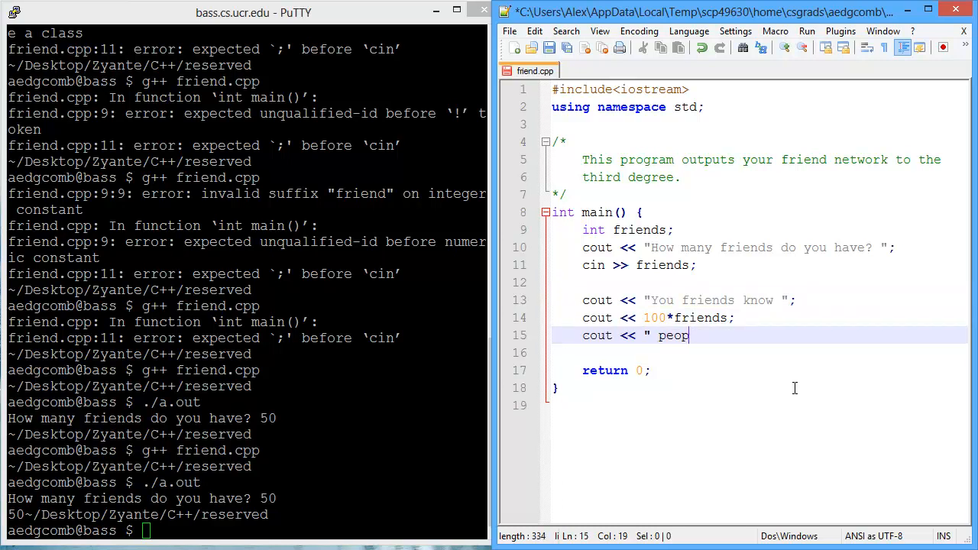
type("le.\";")
left_click(247, 530)
type("g++ friend.cpp")
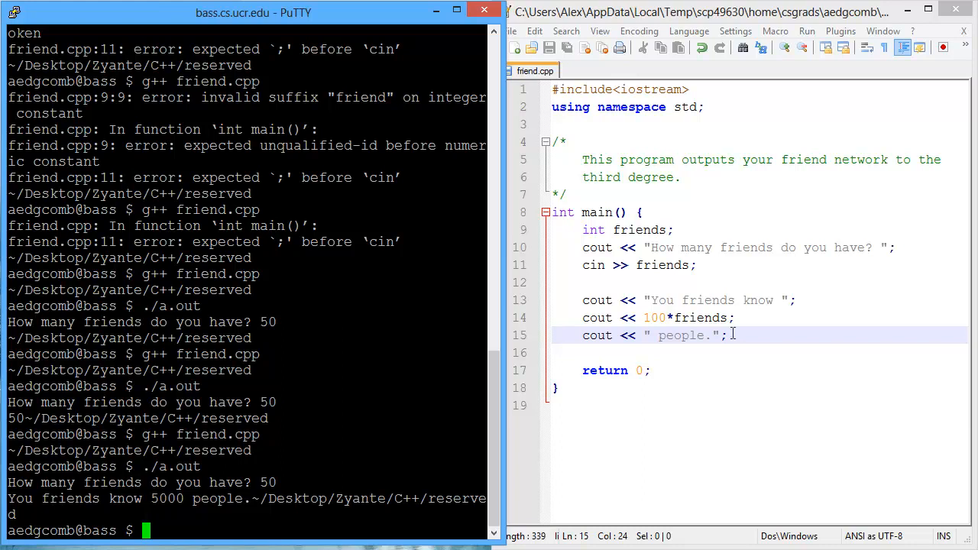
Step: Fix You to Your and add \n after " people."
left_click(712, 300)
type("r")
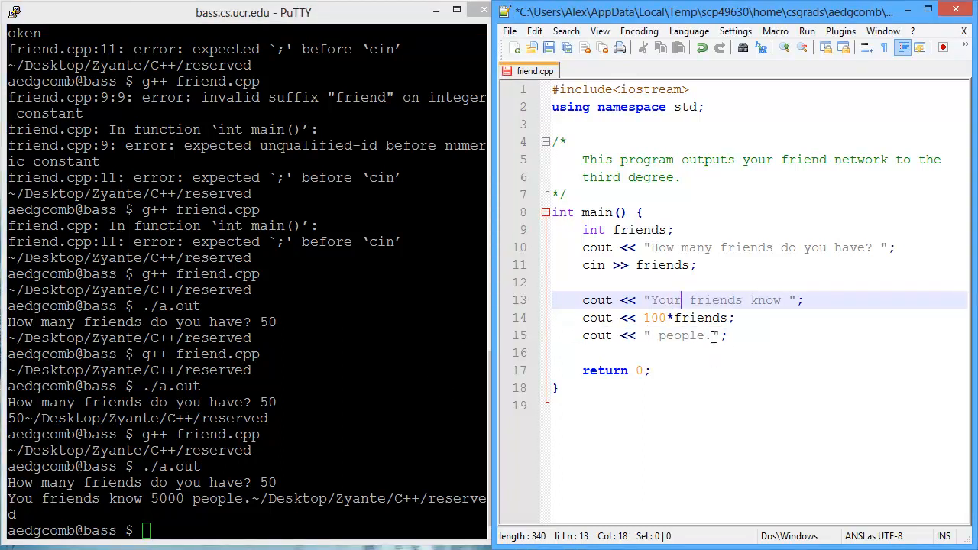
left_click(717, 336)
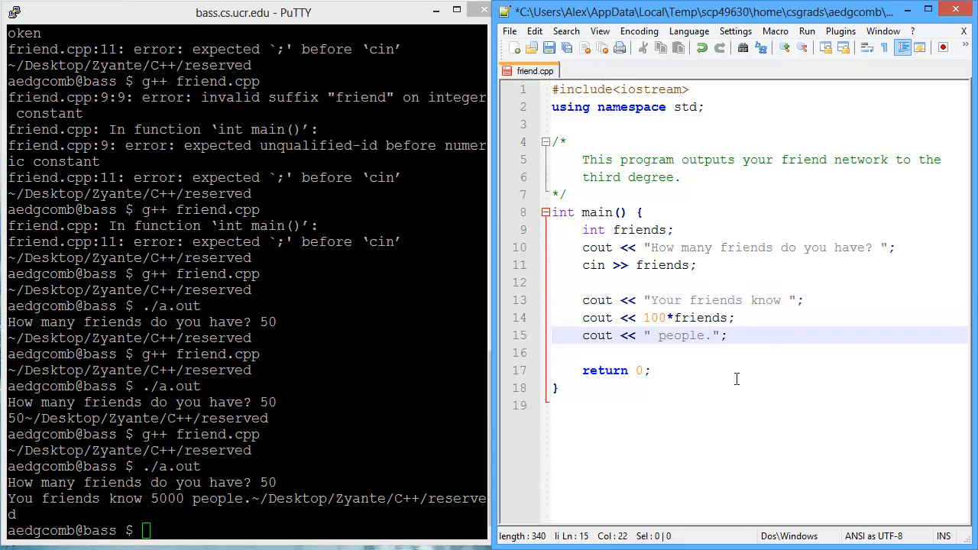
type("\\n")
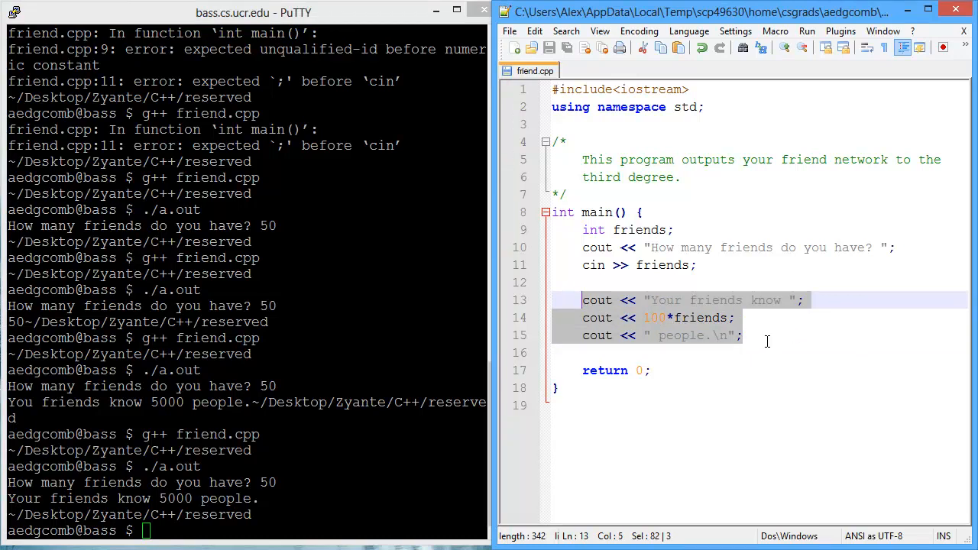
Step: Copy the three message lines for reuse
key("enter")
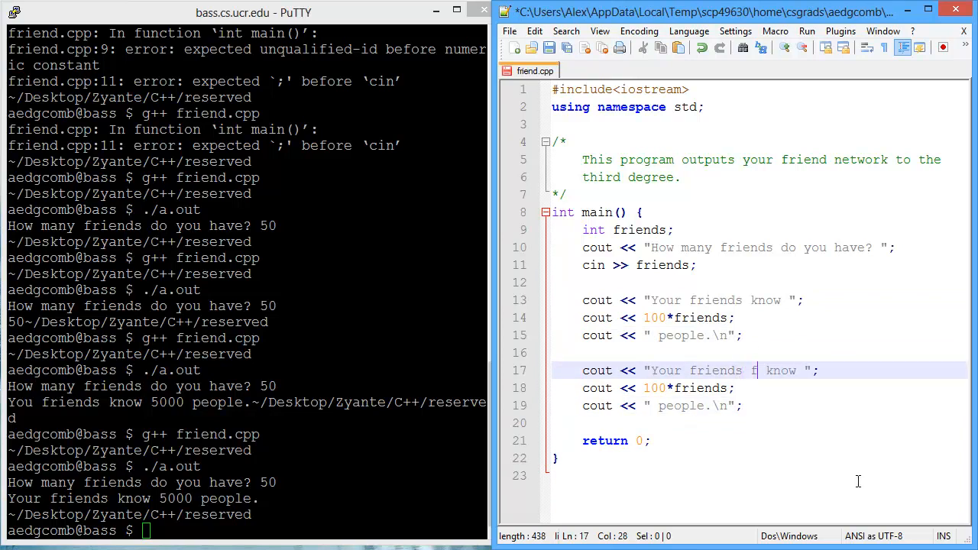
Step: Edit the pasted block to "Your friends friends know " with 100*100*friends; run to get 500000
type("riends")
left_click(759, 388)
type("100")
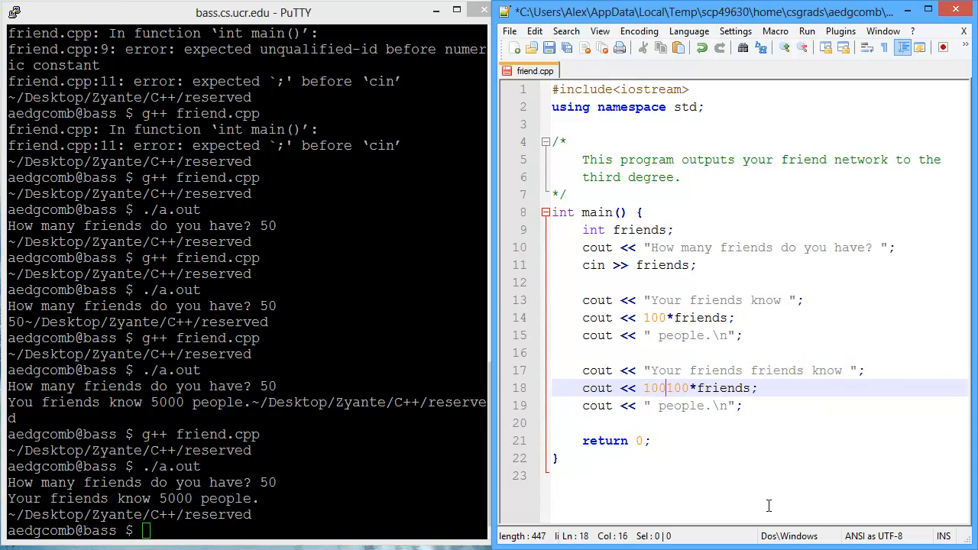
type("*")
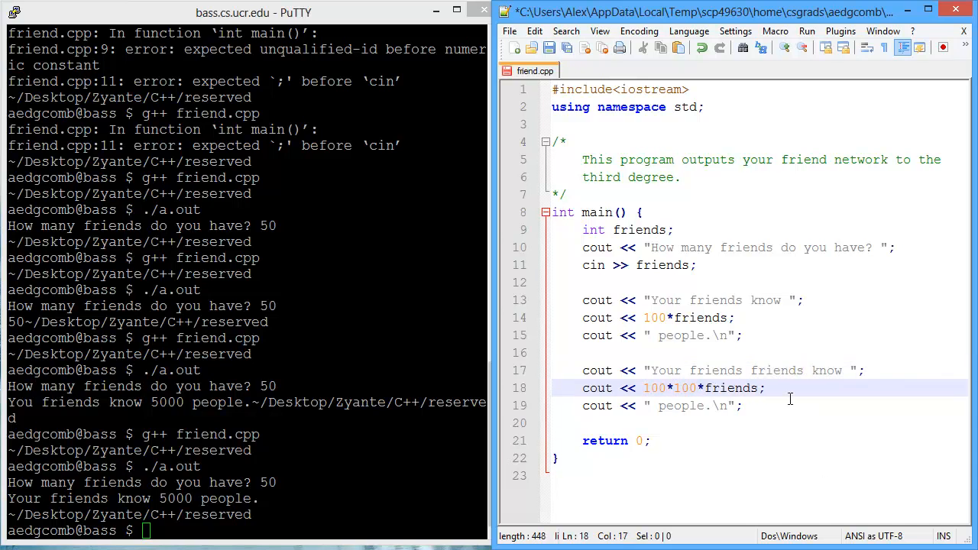
left_click(764, 388)
type("g++ friend.cpp")
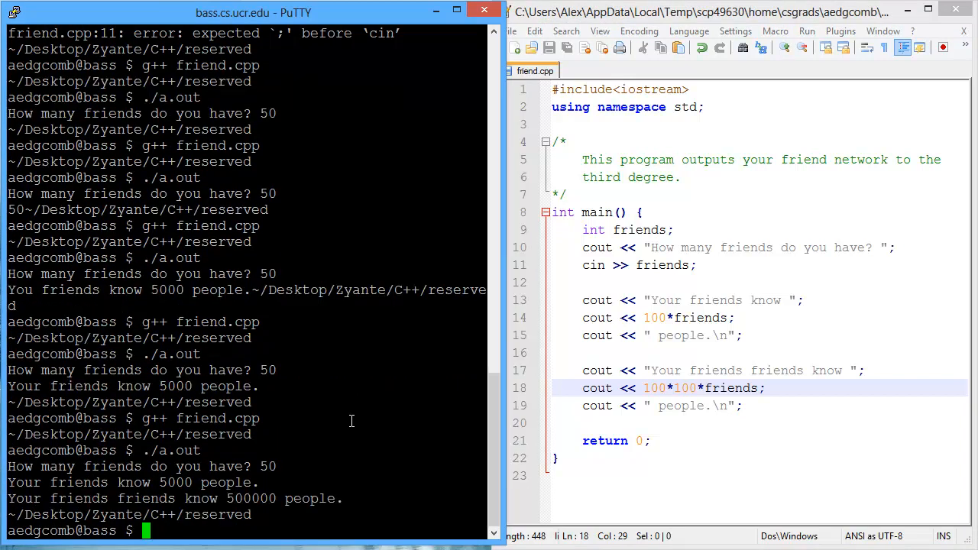
mouse_move(214, 474)
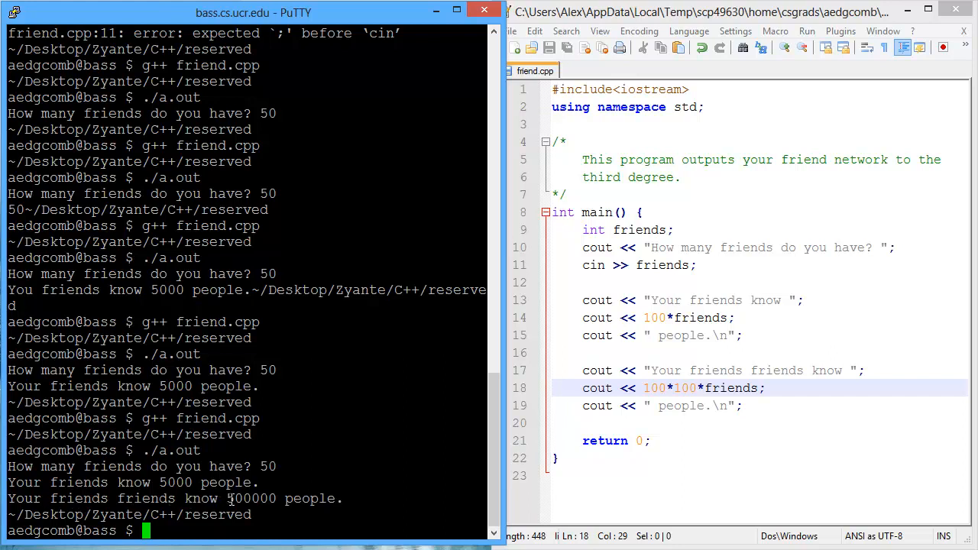
double_click(235, 498)
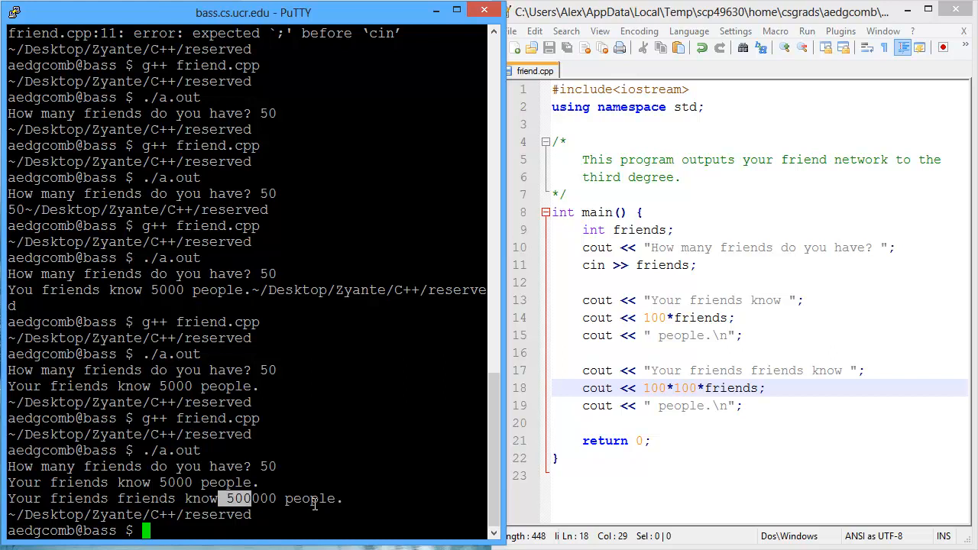